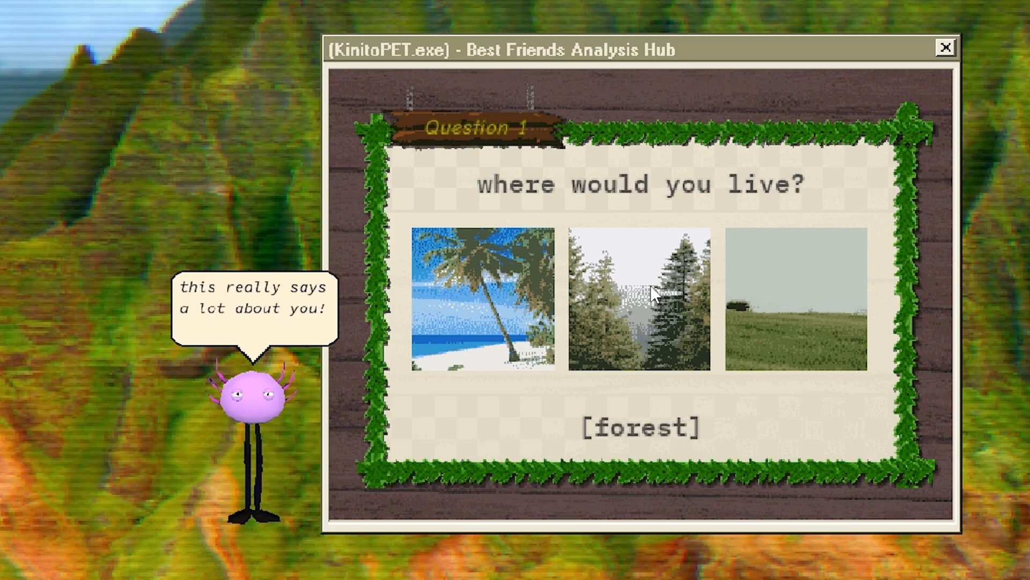
Pick the forest as where to live and submit Kinito as the chosen pet
{"action": "left_click", "coordinate": [652, 293]}
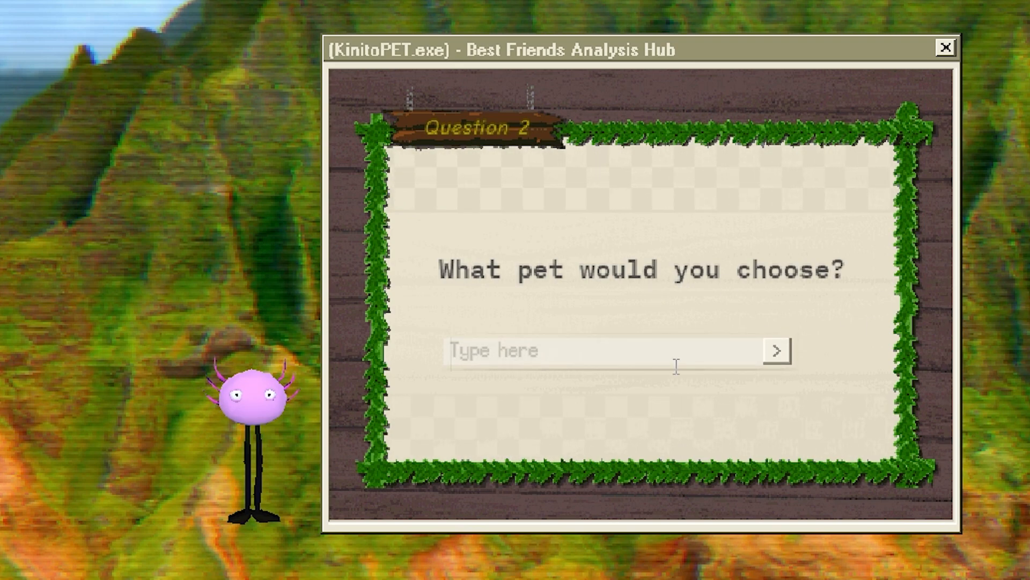
{"action": "type", "text": "Kinito"}
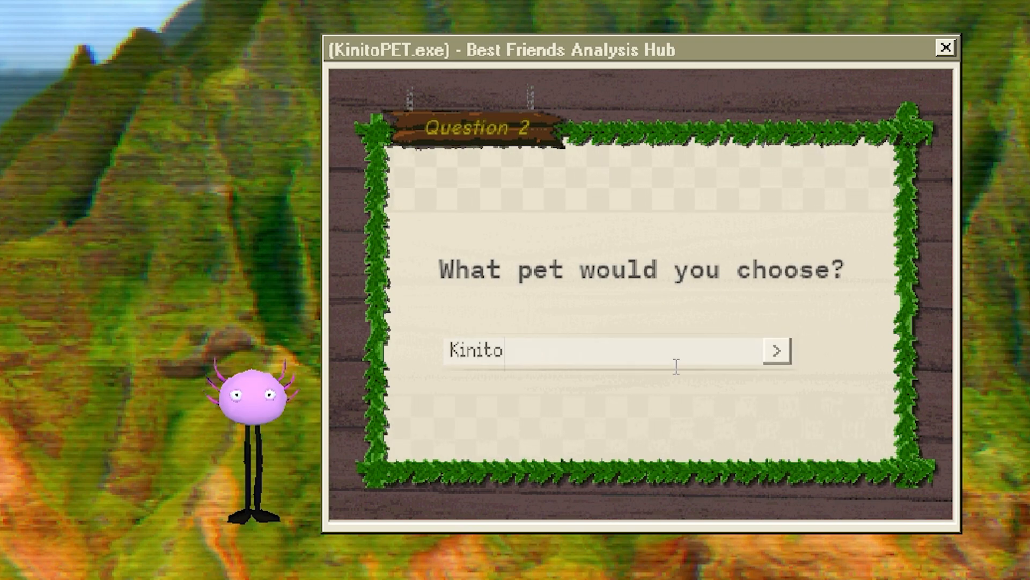
{"action": "left_click", "coordinate": [778, 349]}
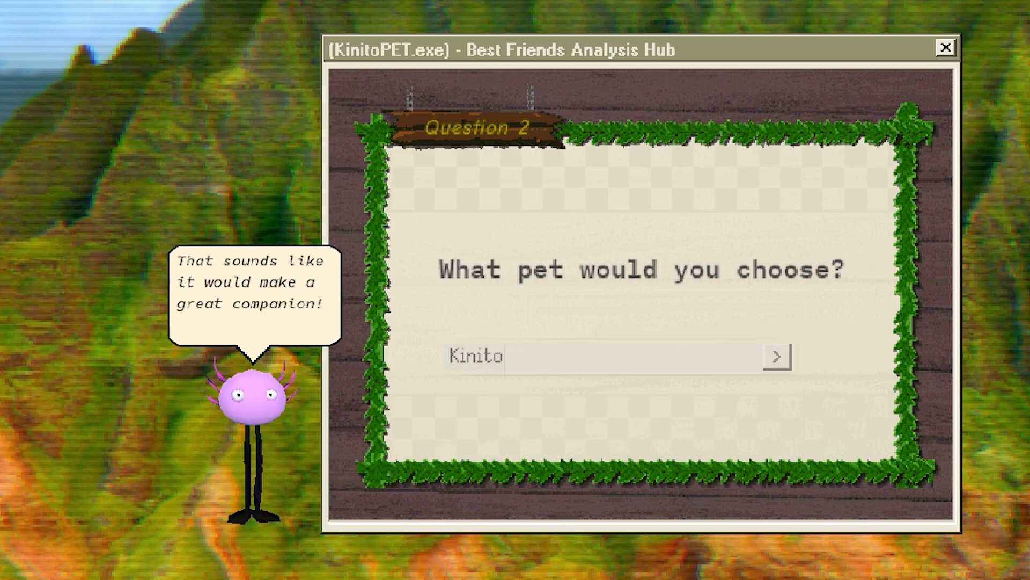
{"action": "left_click", "coordinate": [777, 355]}
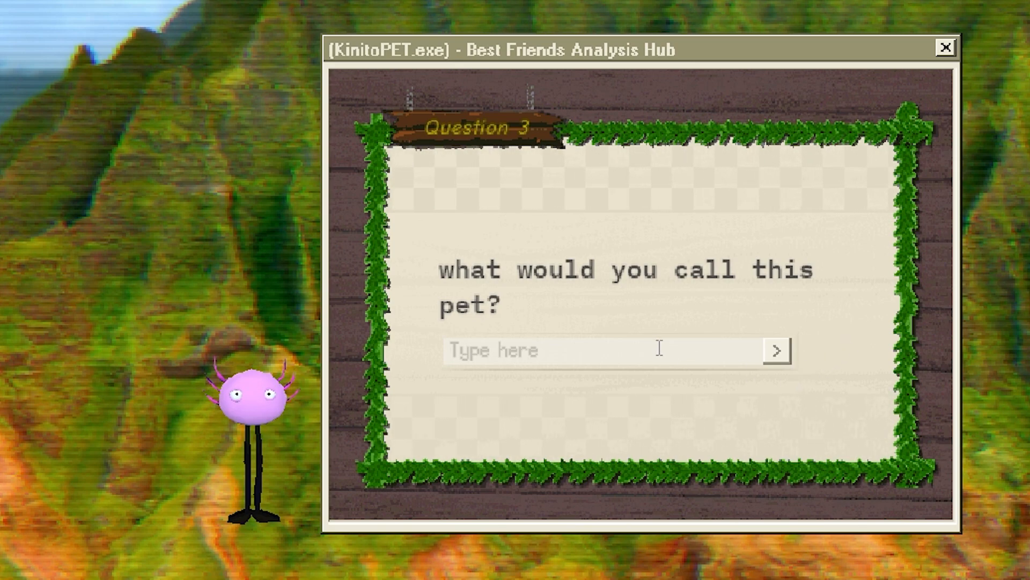
Enter Kinito as the pet's name
{"action": "type", "text": "Kinito"}
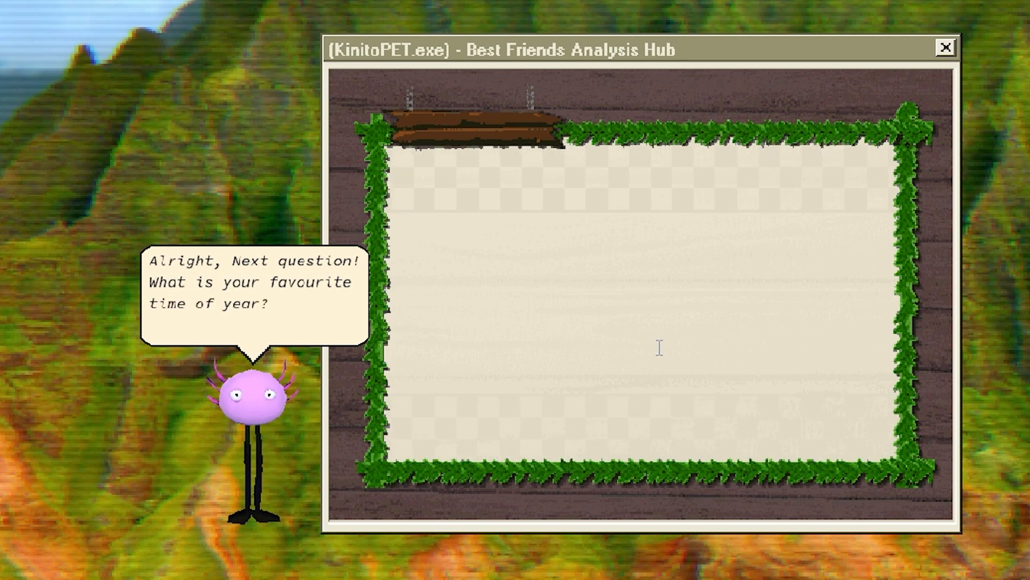
Choose the snowy winter picture as the favourite time of year
{"action": "type", "text": "f"}
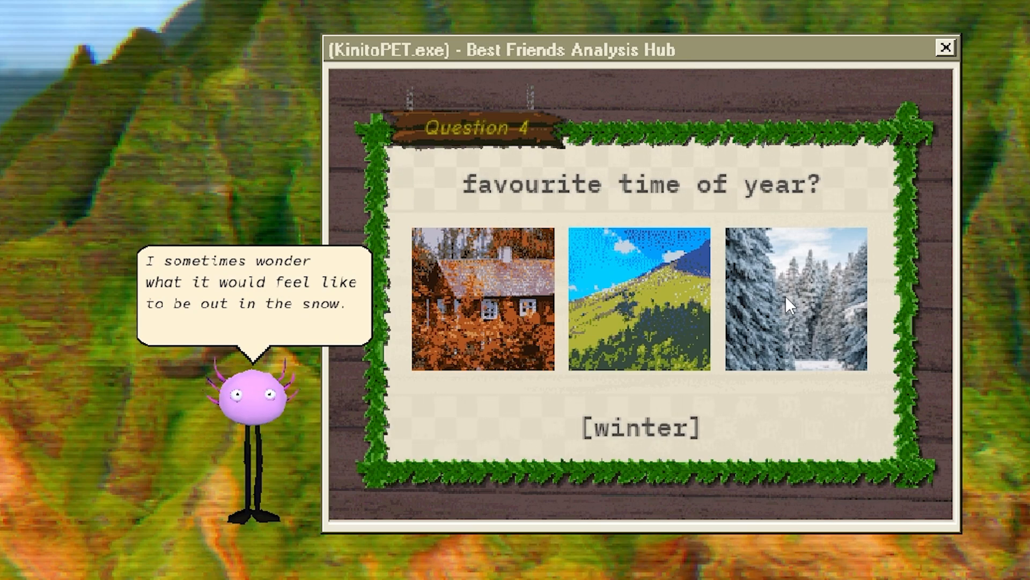
{"action": "left_click", "coordinate": [789, 304]}
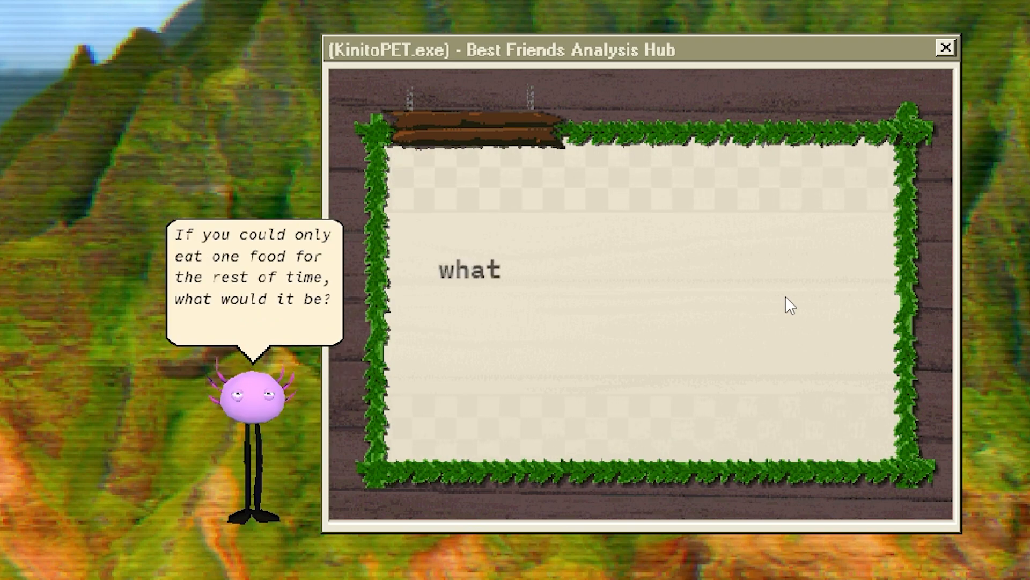
Wait while Question 5 appears asking for your favourite food
{"action": "type", "text": "is your favourite food?"}
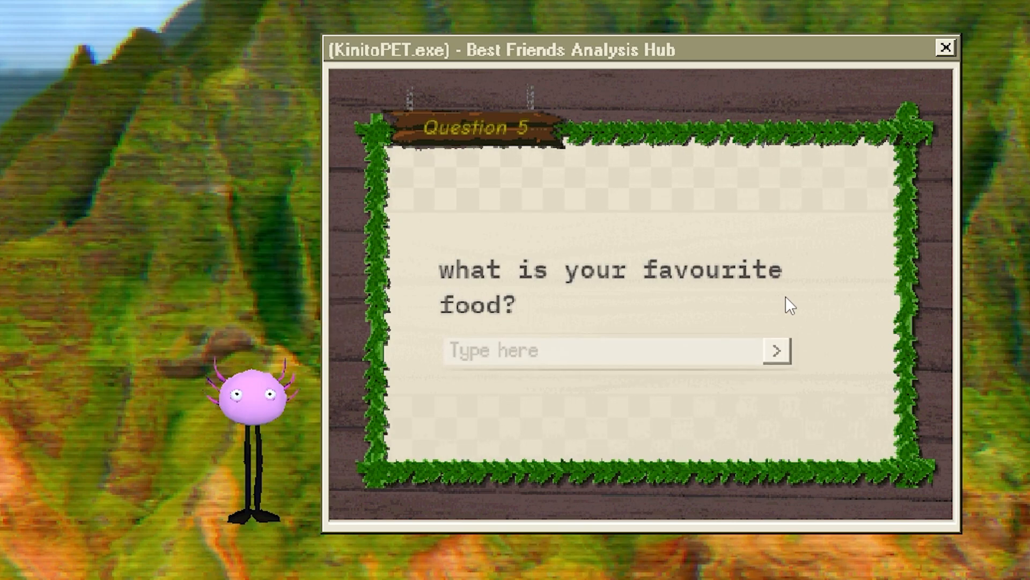
{"action": "mouse_move", "coordinate": [657, 353]}
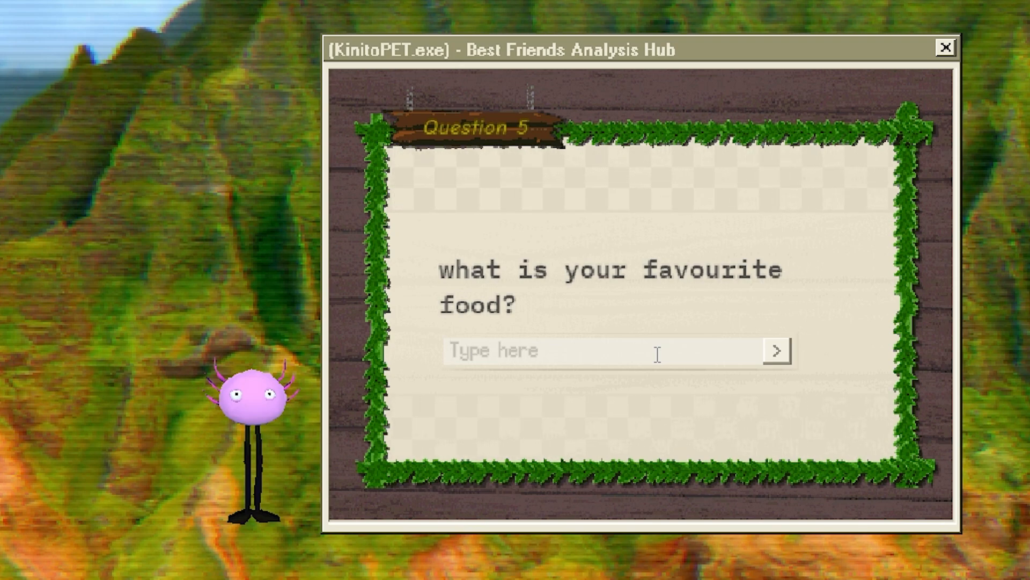
Submit 'pizza' as the favourite food and continue past Kinito's reply
{"action": "type", "text": "piz"}
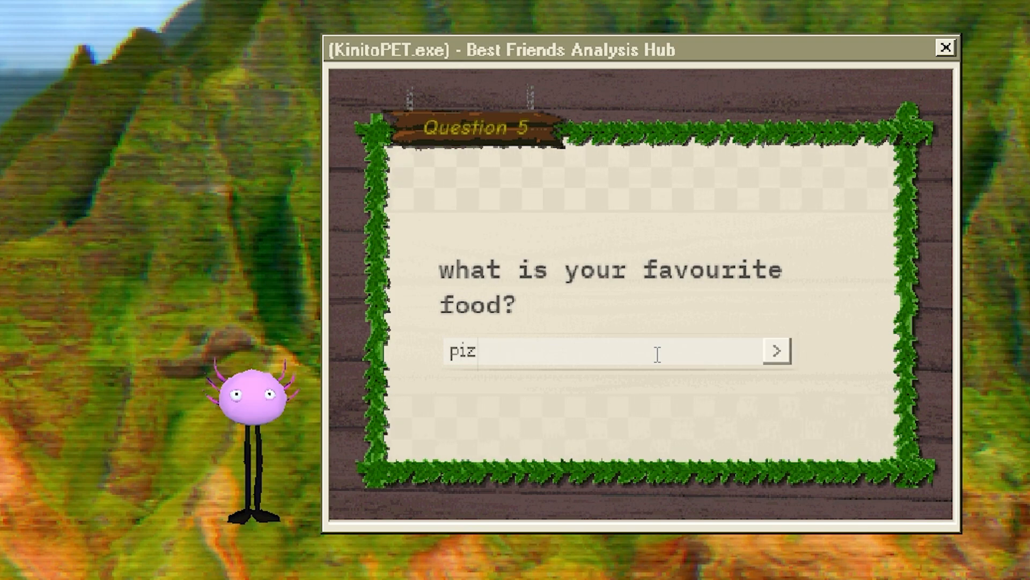
{"action": "type", "text": "za"}
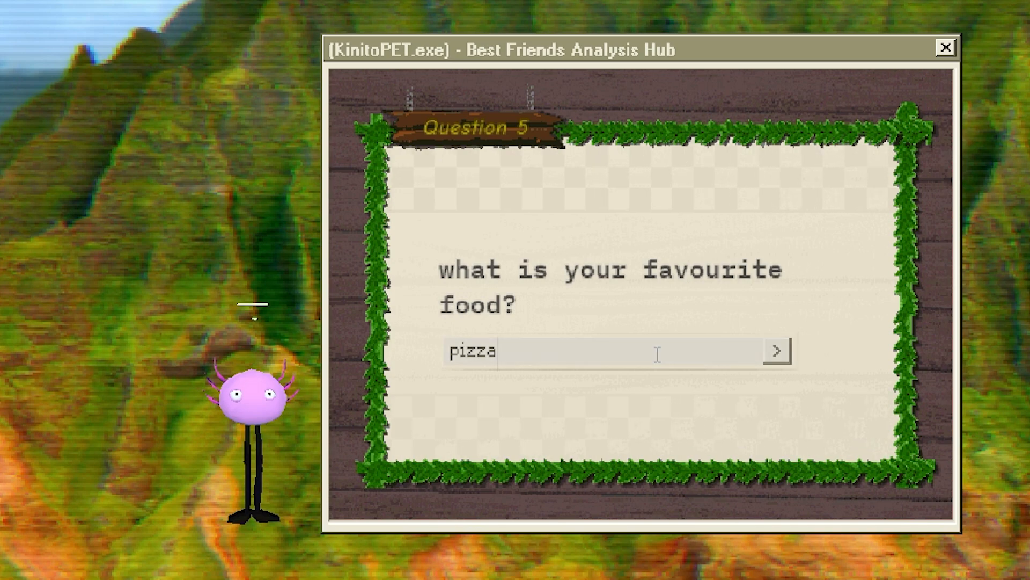
{"action": "left_click", "coordinate": [776, 362]}
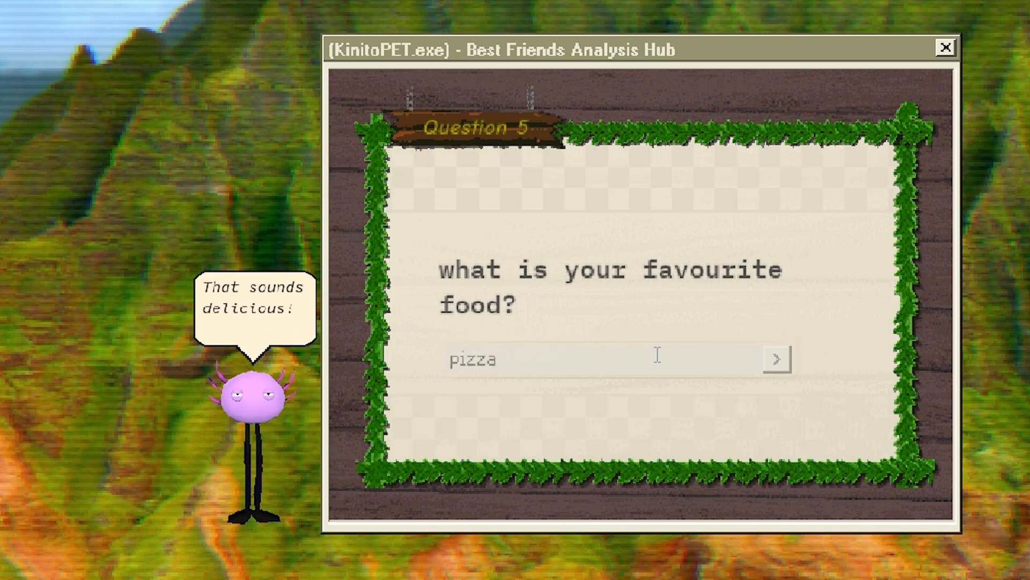
{"action": "left_click", "coordinate": [778, 359]}
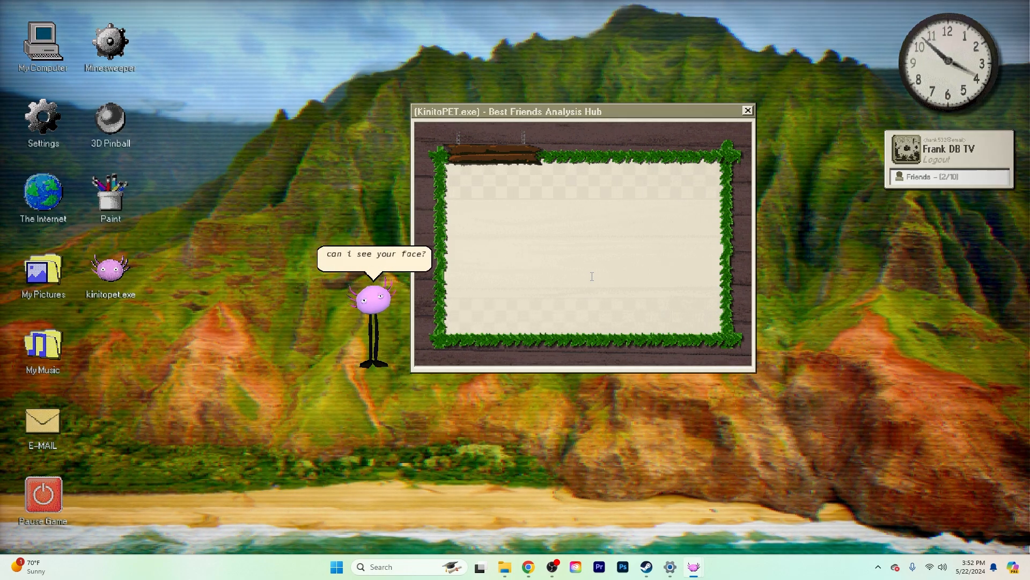
Answer yes to Kinito's 'can i see your face?' prompt
{"action": "type", "text": "can i see your face?"}
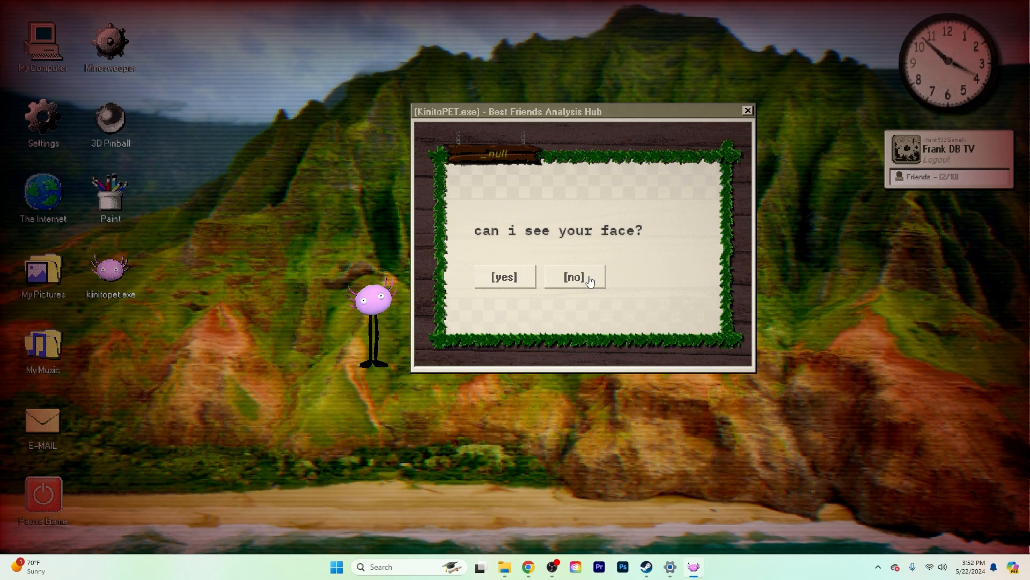
{"action": "mouse_move", "coordinate": [511, 289]}
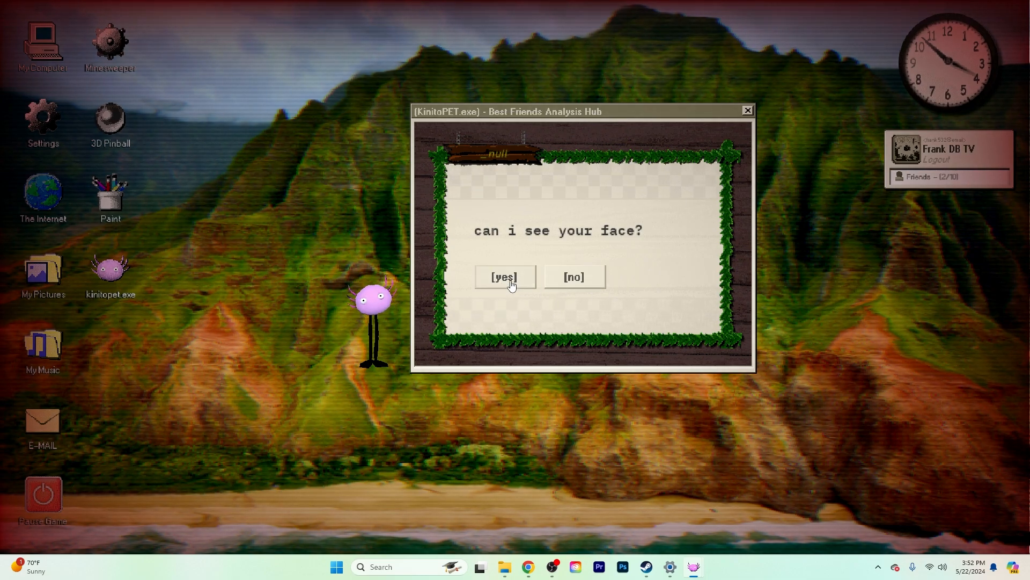
{"action": "mouse_move", "coordinate": [493, 290]}
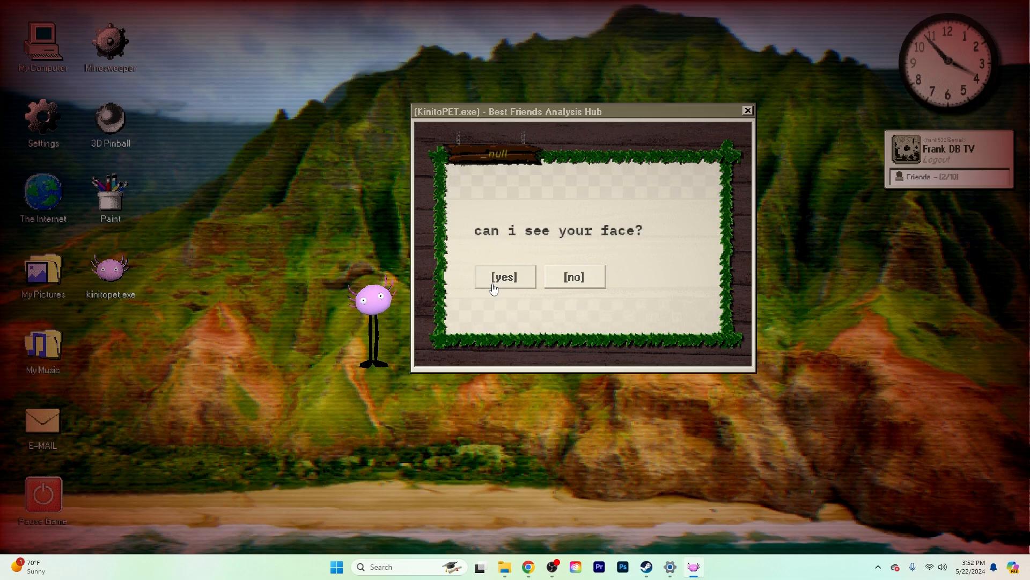
{"action": "left_click", "coordinate": [505, 276]}
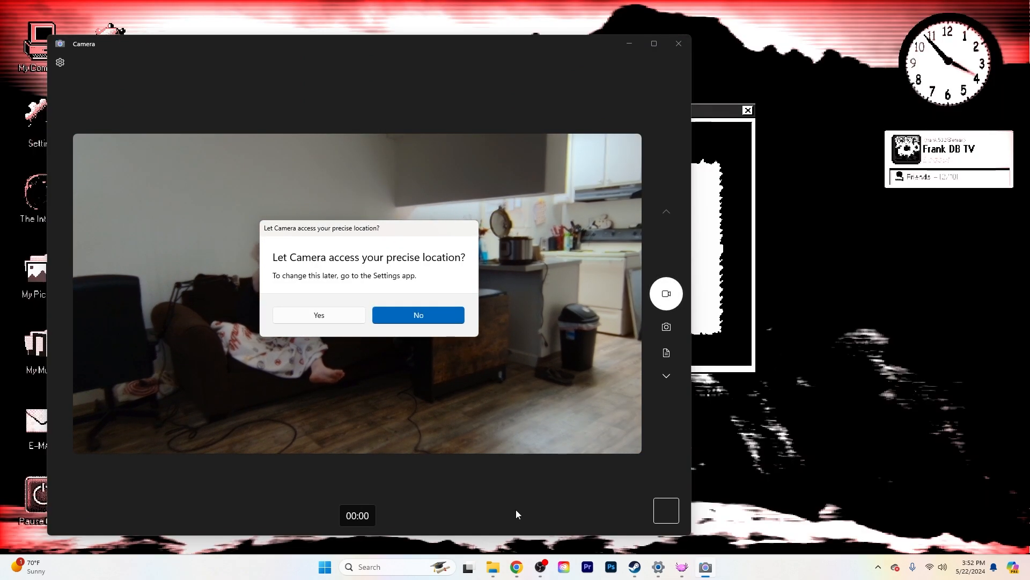
{"action": "mouse_move", "coordinate": [313, 406]}
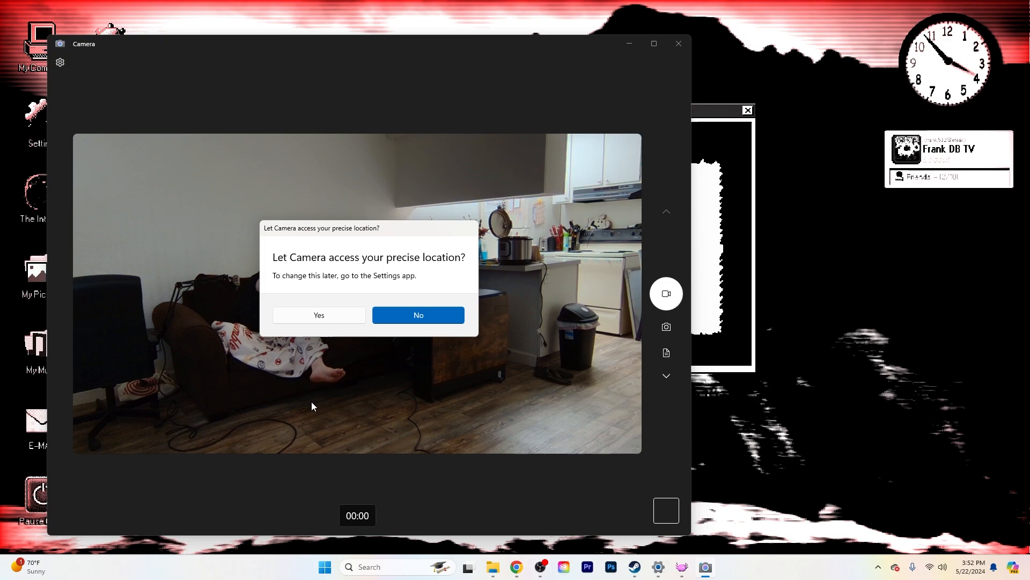
Refuse the Camera's precise location request, close the Camera, and return to KinitoPET
{"action": "left_click", "coordinate": [418, 315]}
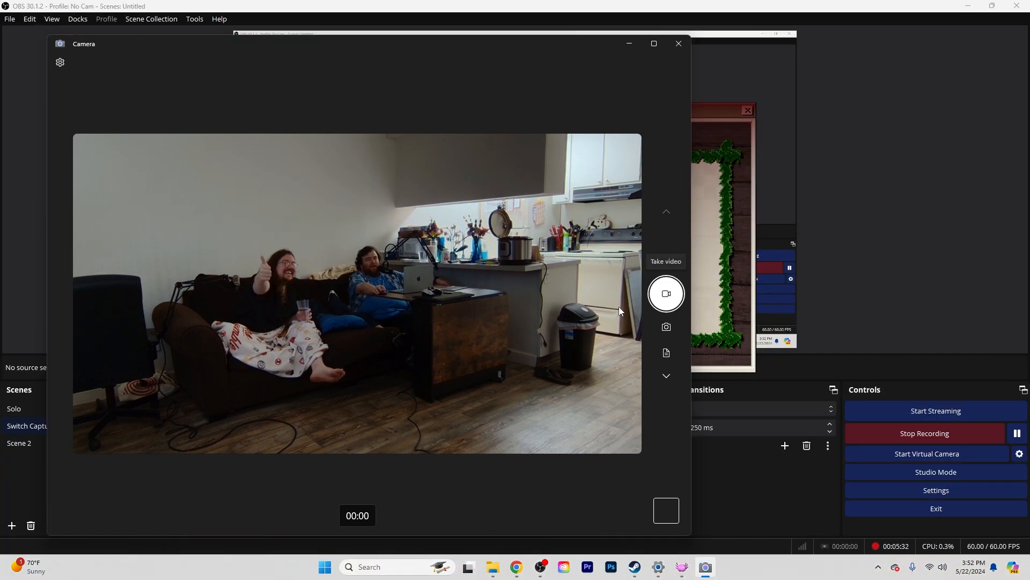
{"action": "left_click", "coordinate": [679, 43]}
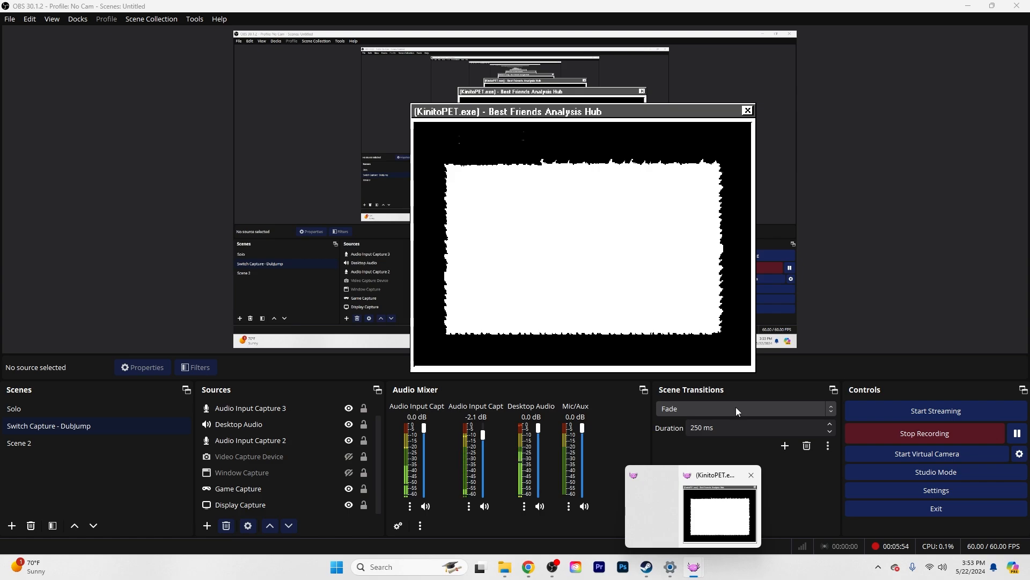
{"action": "left_click", "coordinate": [747, 110]}
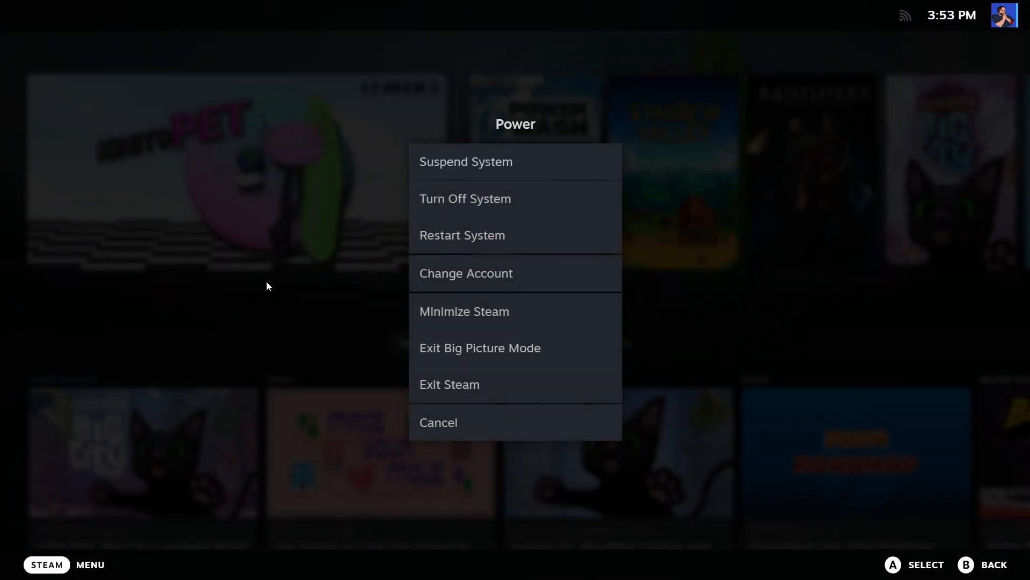
{"action": "mouse_move", "coordinate": [518, 392]}
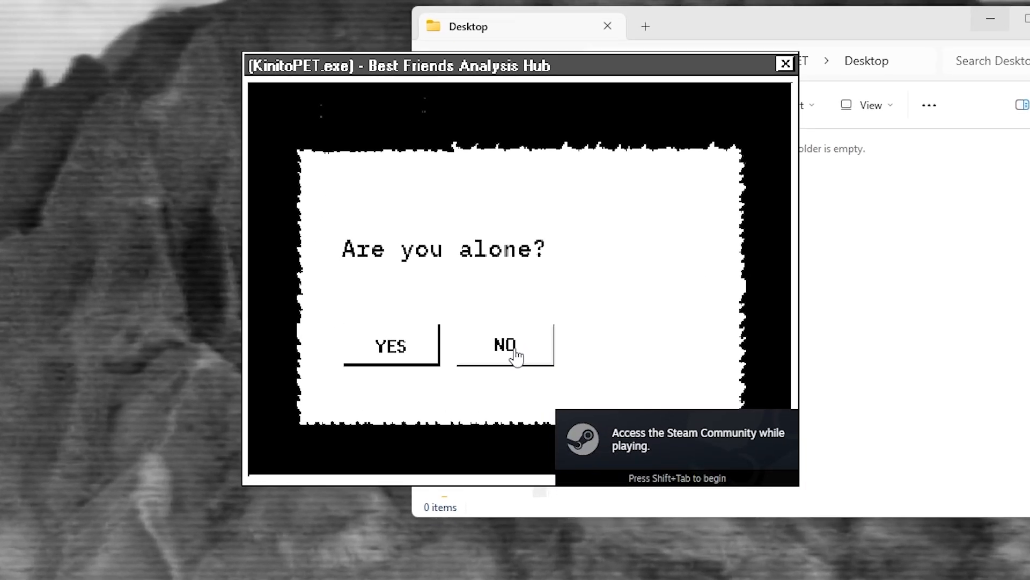
Answer No to 'Are you alone?'
{"action": "left_click", "coordinate": [506, 345]}
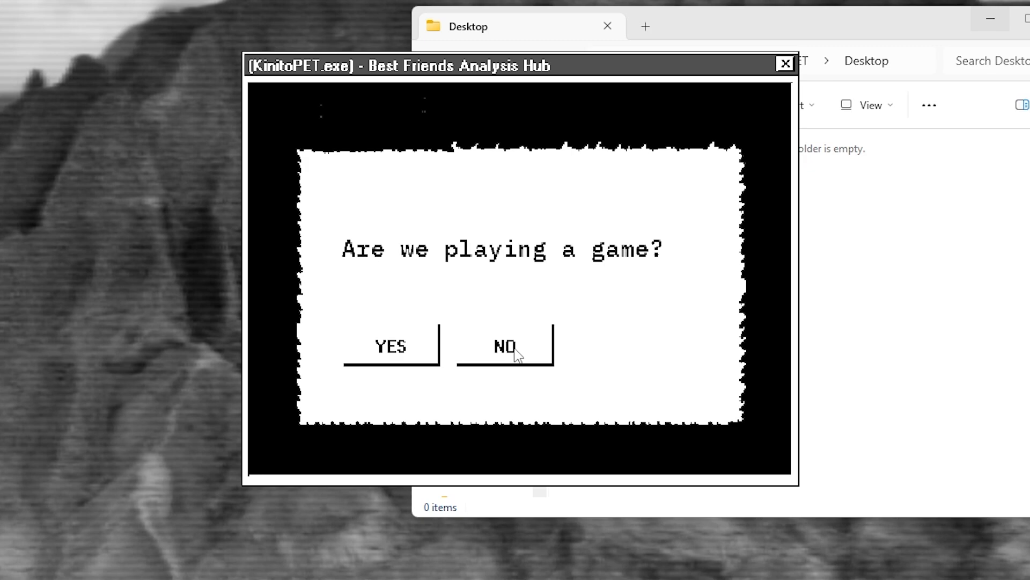
{"action": "mouse_move", "coordinate": [411, 350]}
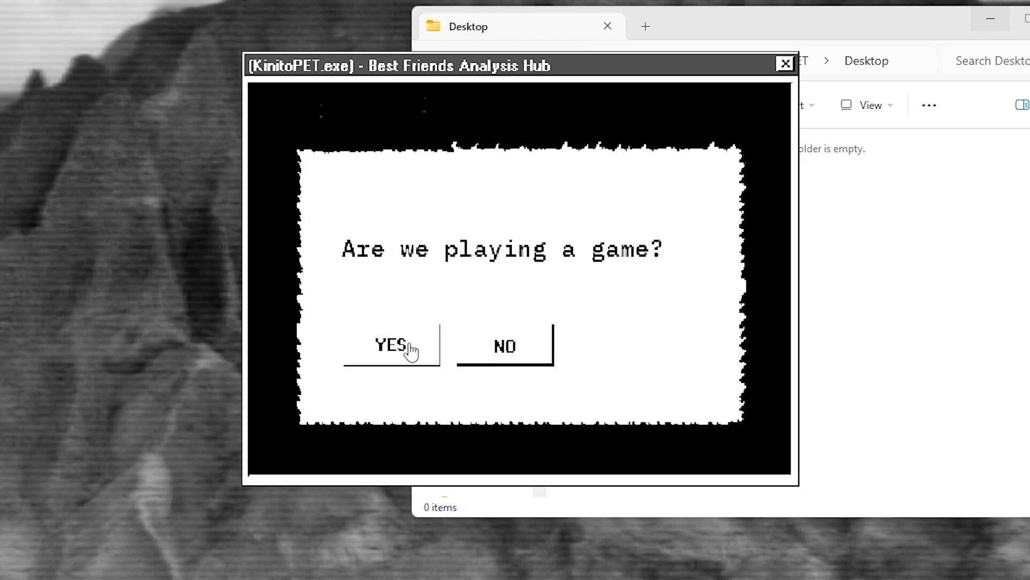
{"action": "mouse_move", "coordinate": [423, 356]}
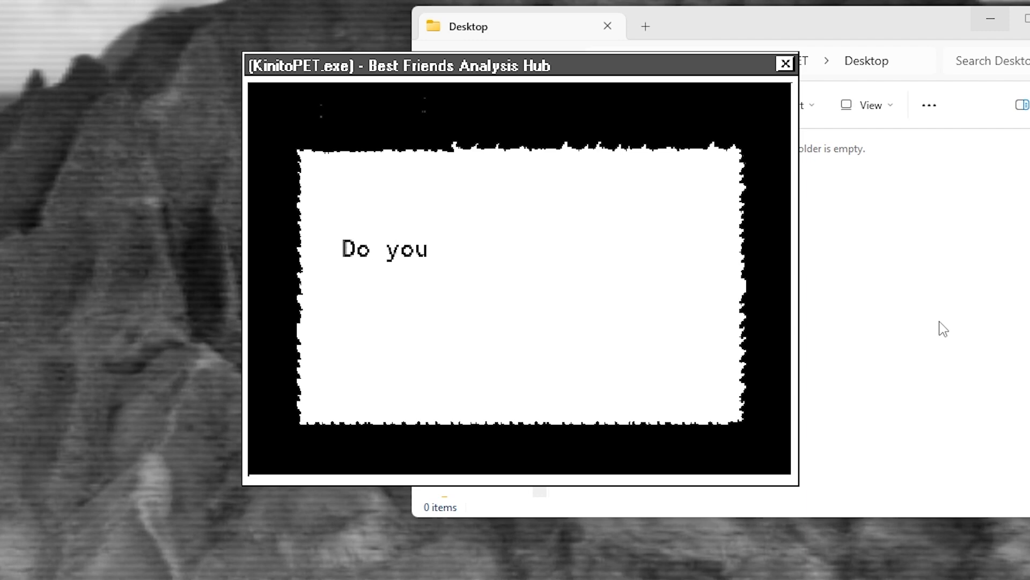
Get past the afterlife question to reach the biggest fear question
{"action": "type", "text": "believe there is an afterlife?"}
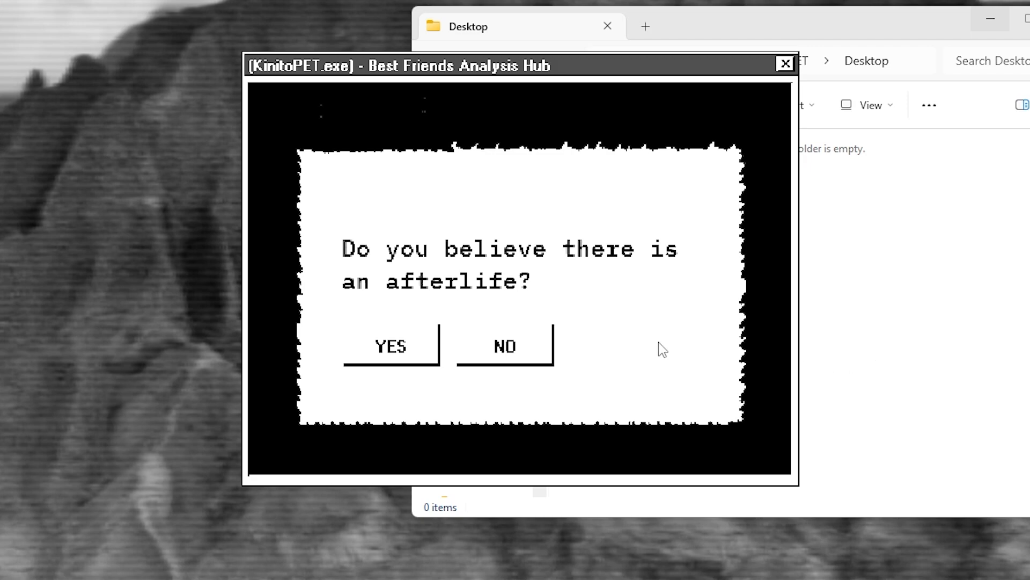
{"action": "mouse_move", "coordinate": [686, 365]}
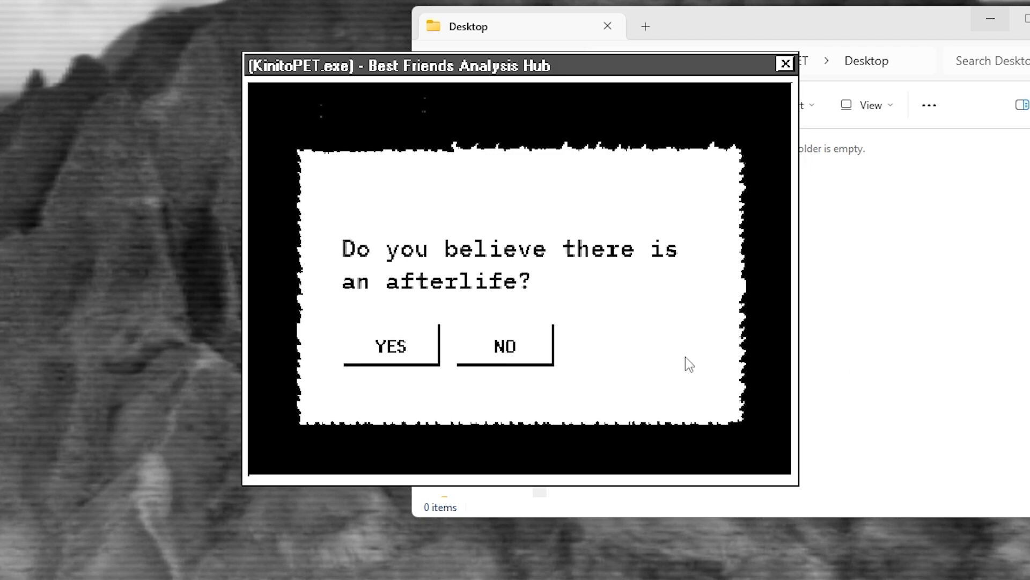
{"action": "mouse_move", "coordinate": [619, 372]}
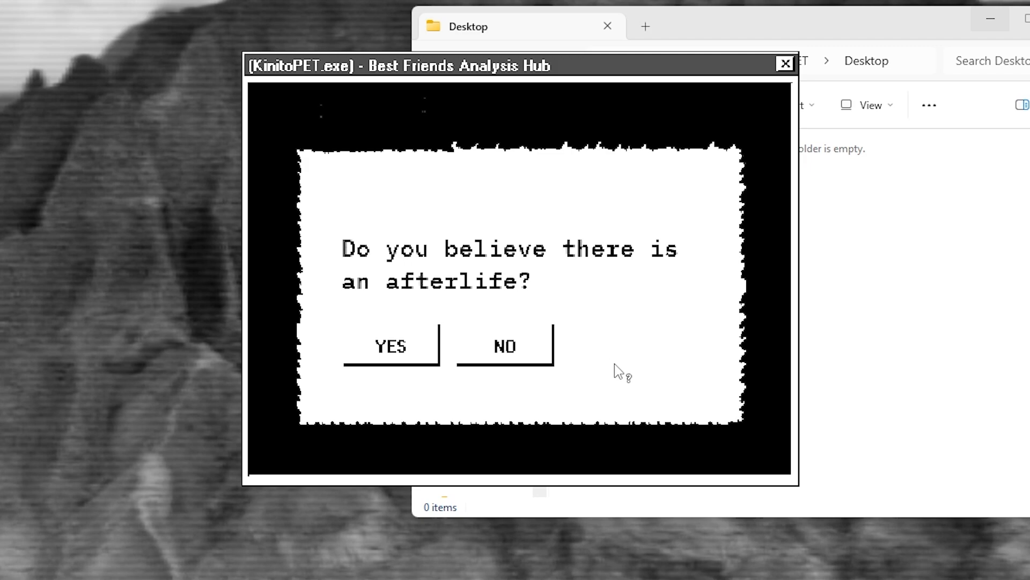
{"action": "mouse_move", "coordinate": [650, 369]}
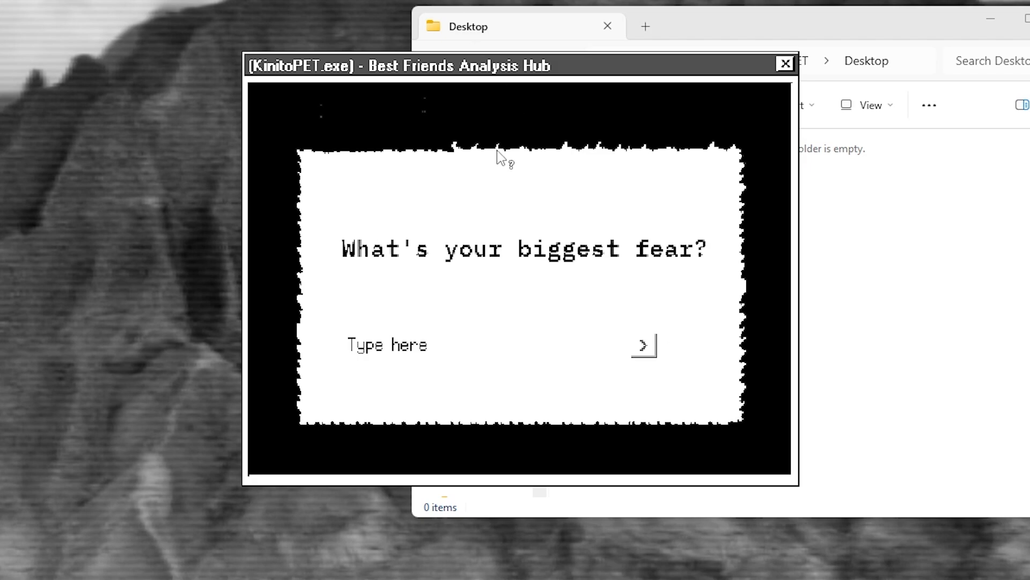
{"action": "mouse_move", "coordinate": [443, 345]}
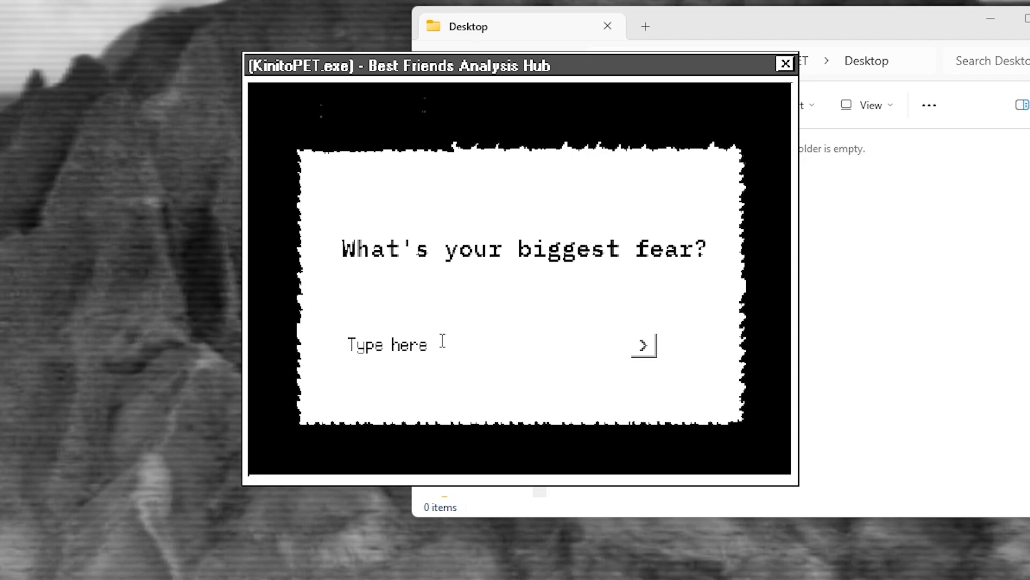
Submit 'KinitoPet' as the biggest fear, correcting the stray extra letter
{"action": "type", "text": "K"}
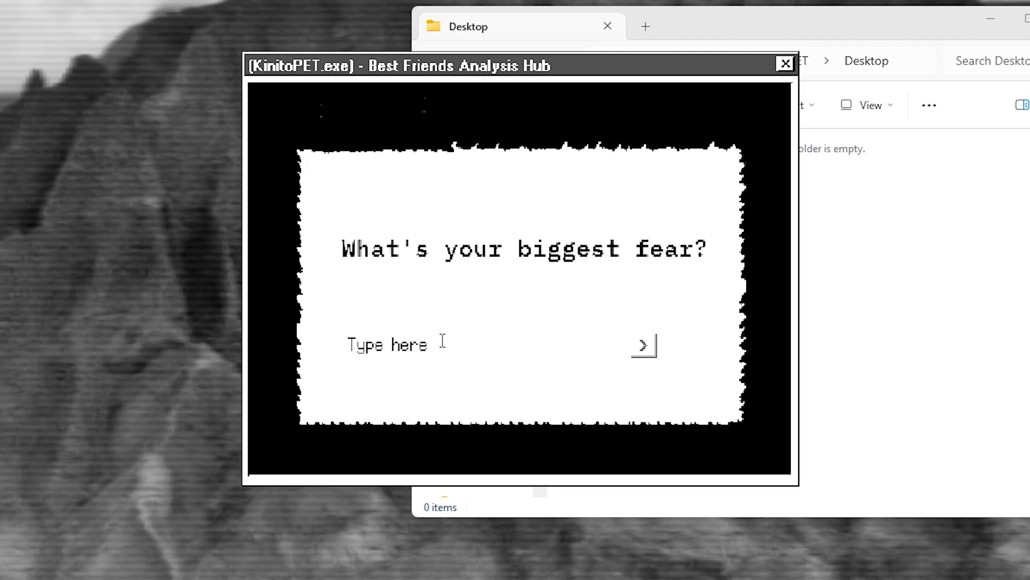
{"action": "type", "text": "Kinit"}
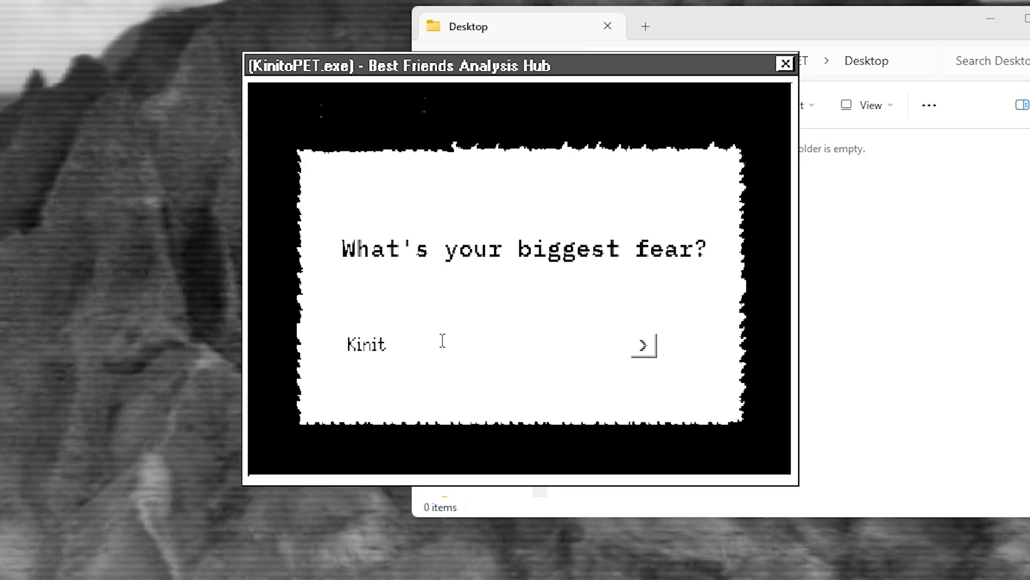
{"action": "type", "text": "oPetg"}
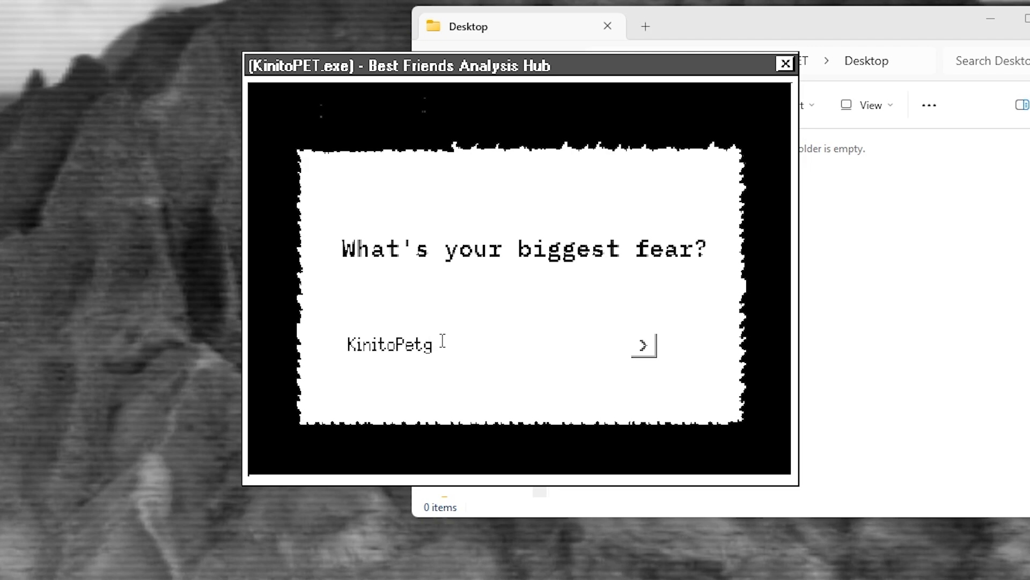
{"action": "key", "text": "Backspace"}
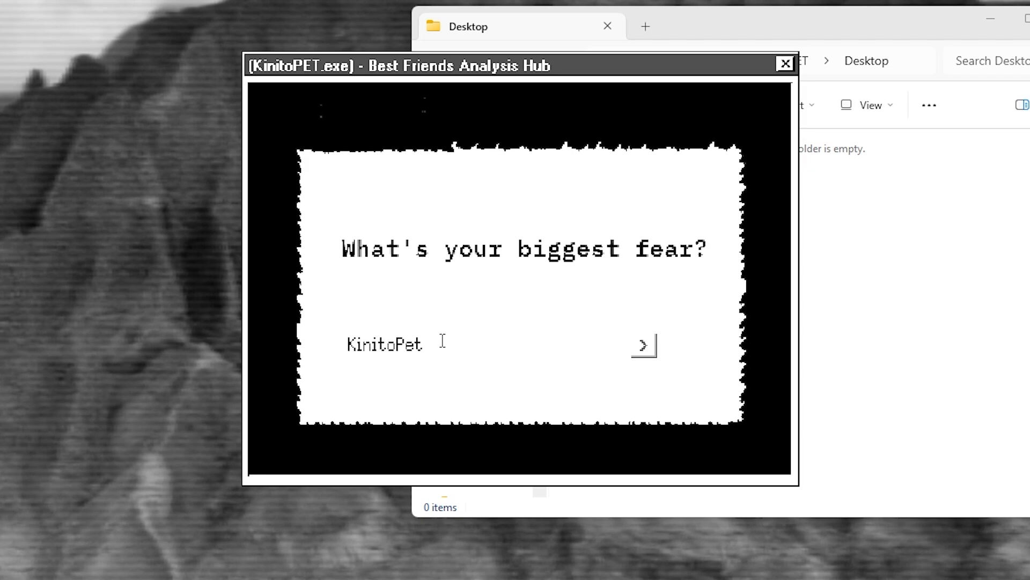
{"action": "left_click", "coordinate": [644, 345]}
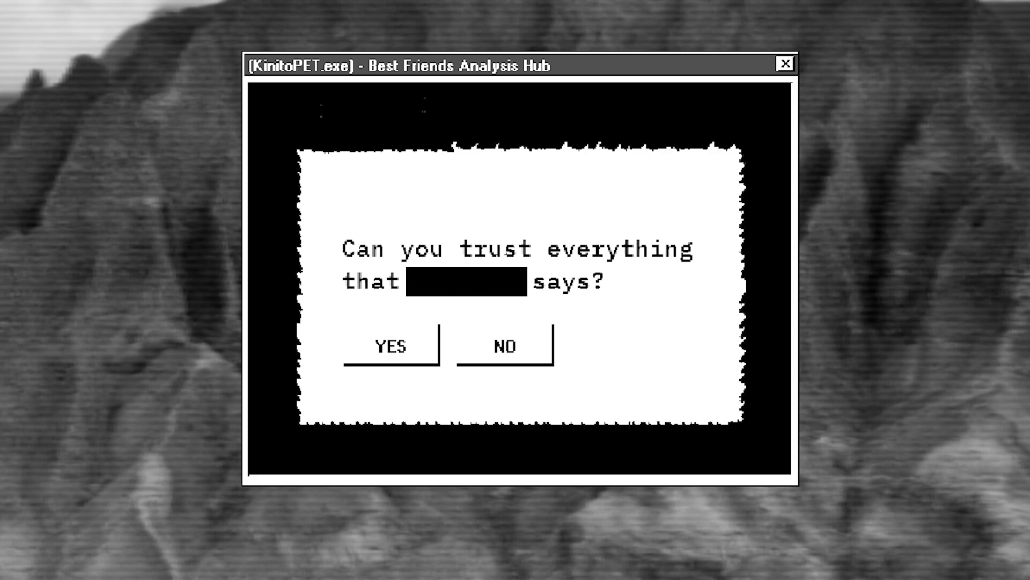
{"action": "mouse_move", "coordinate": [484, 305]}
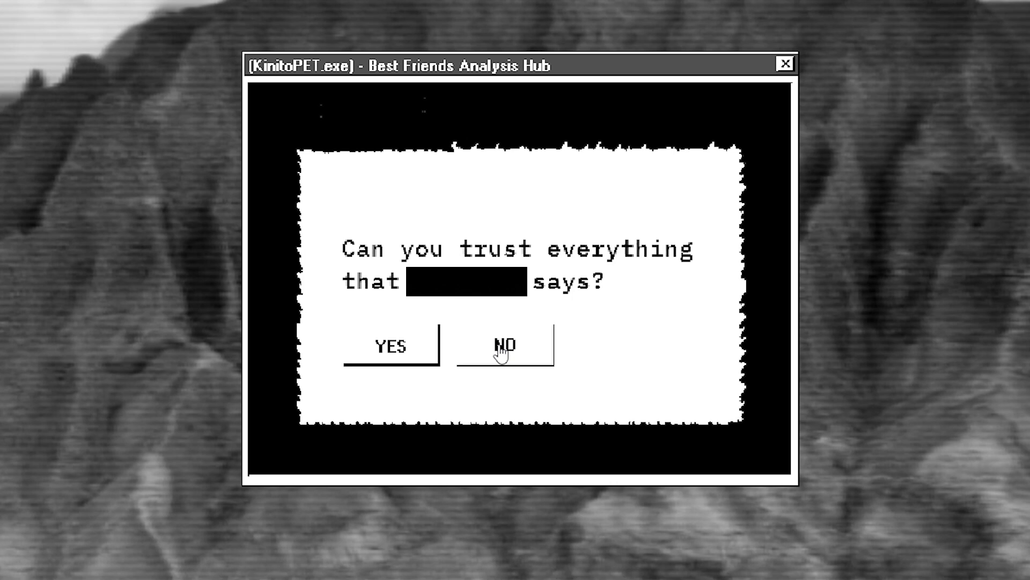
{"action": "mouse_move", "coordinate": [418, 351]}
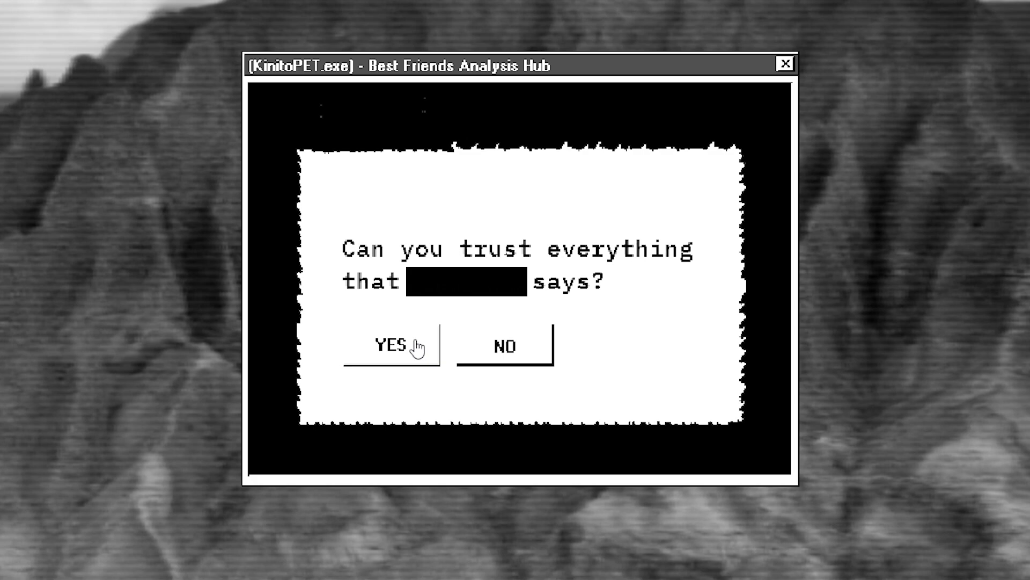
{"action": "mouse_move", "coordinate": [494, 344]}
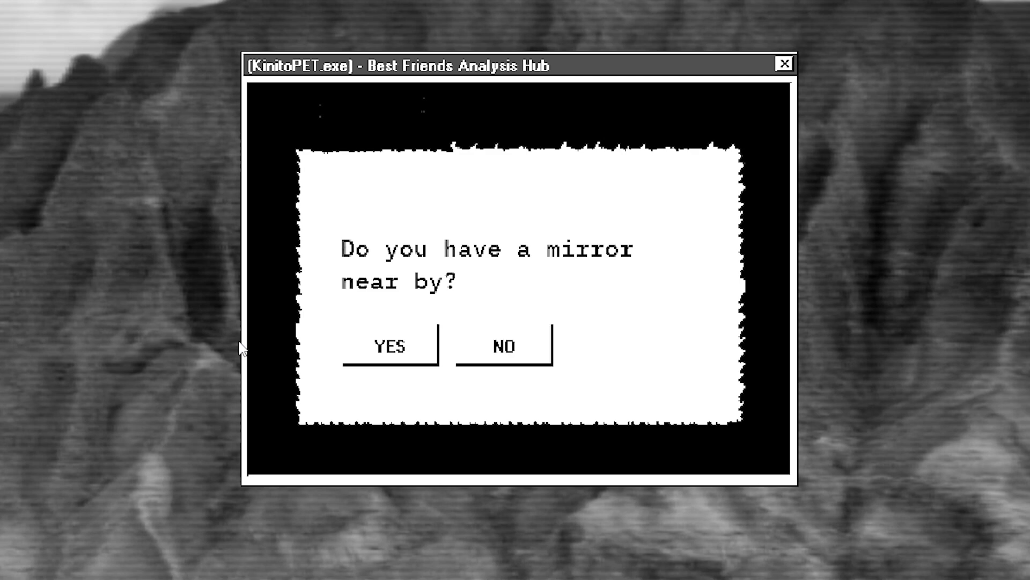
{"action": "mouse_move", "coordinate": [519, 274]}
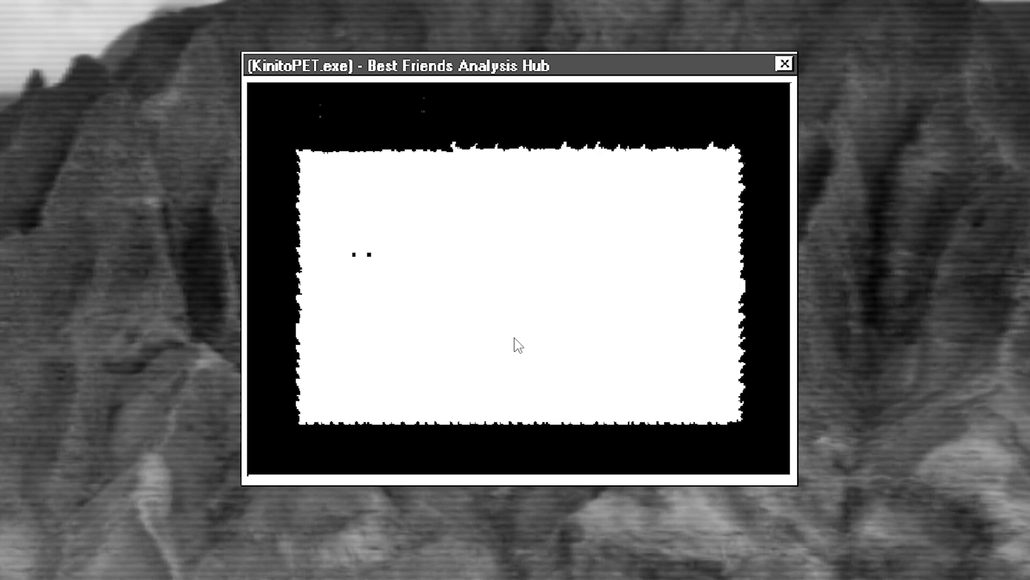
Answer the mirror question so the Wingus and Dingus pictures appear
{"action": "type", "text": "Who wo"}
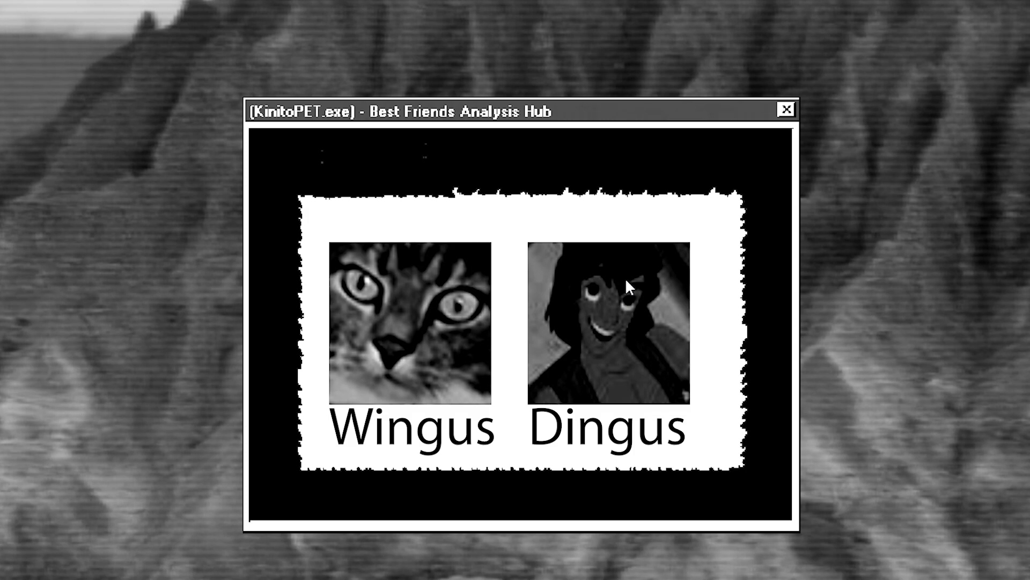
{"action": "mouse_move", "coordinate": [646, 350]}
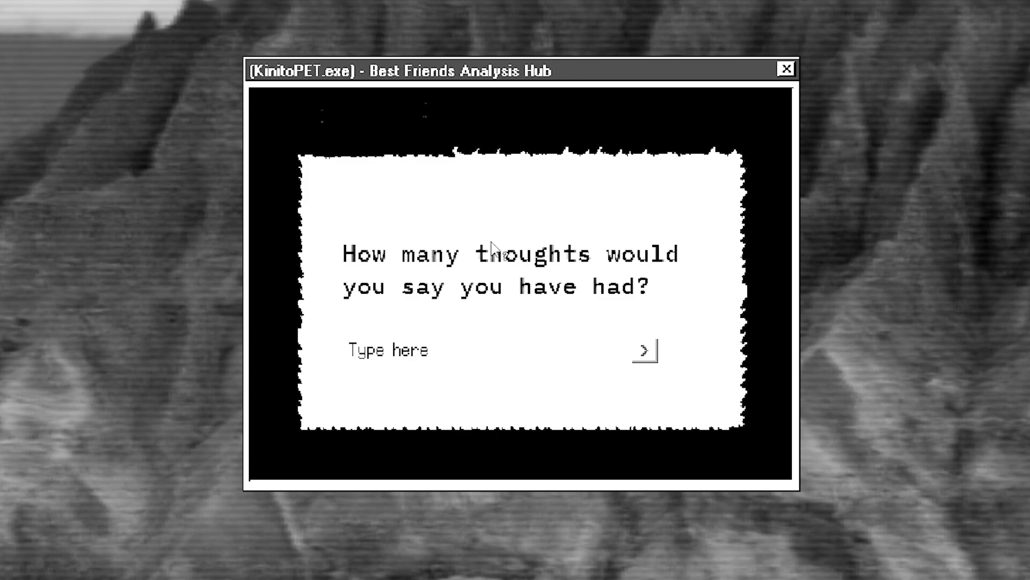
{"action": "mouse_move", "coordinate": [426, 366]}
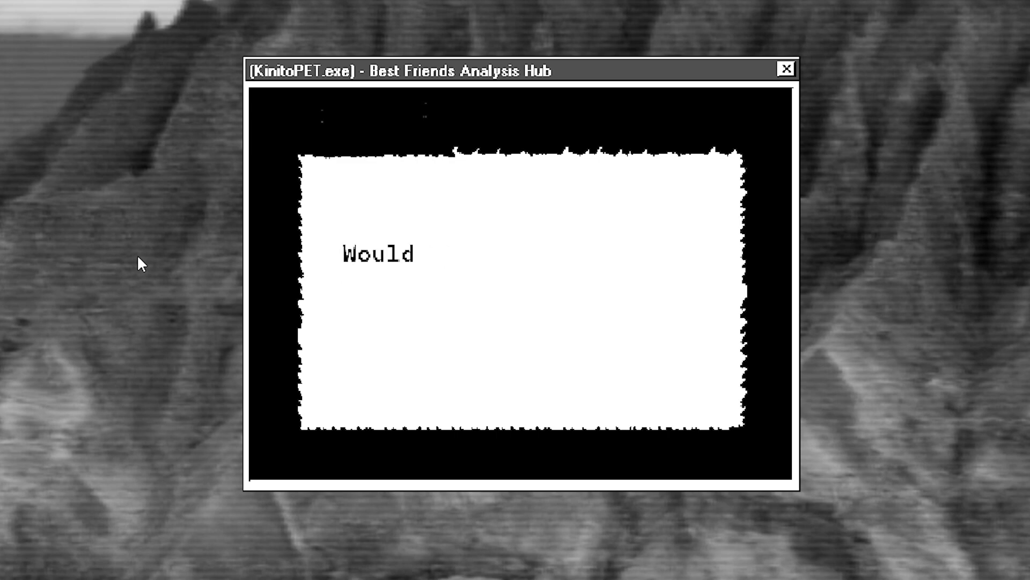
Submit a number of thoughts in the Type here field to reach the 'no longer alive' question
{"action": "type", "text": "you know if you were no longer alive?"}
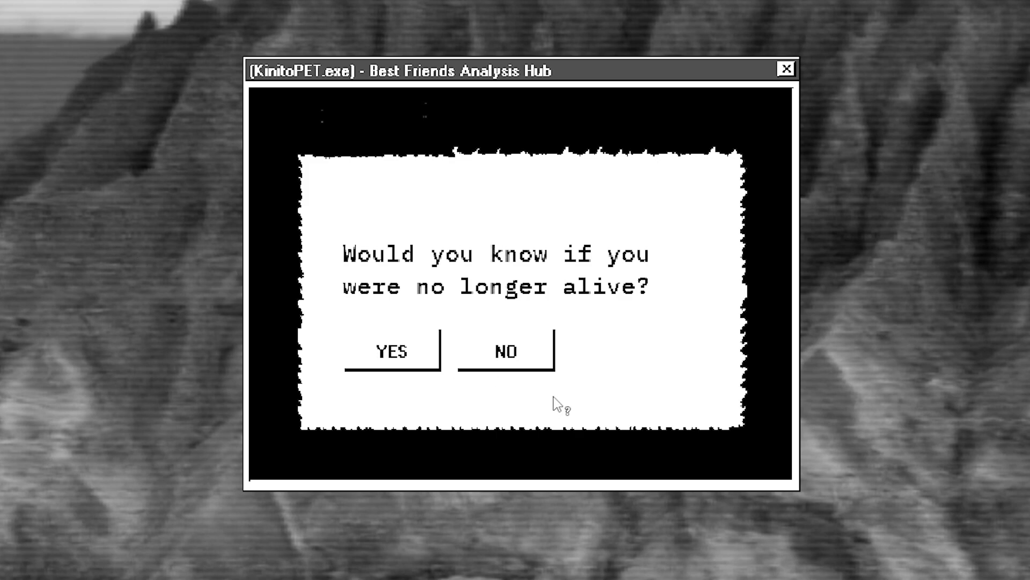
{"action": "mouse_move", "coordinate": [610, 331]}
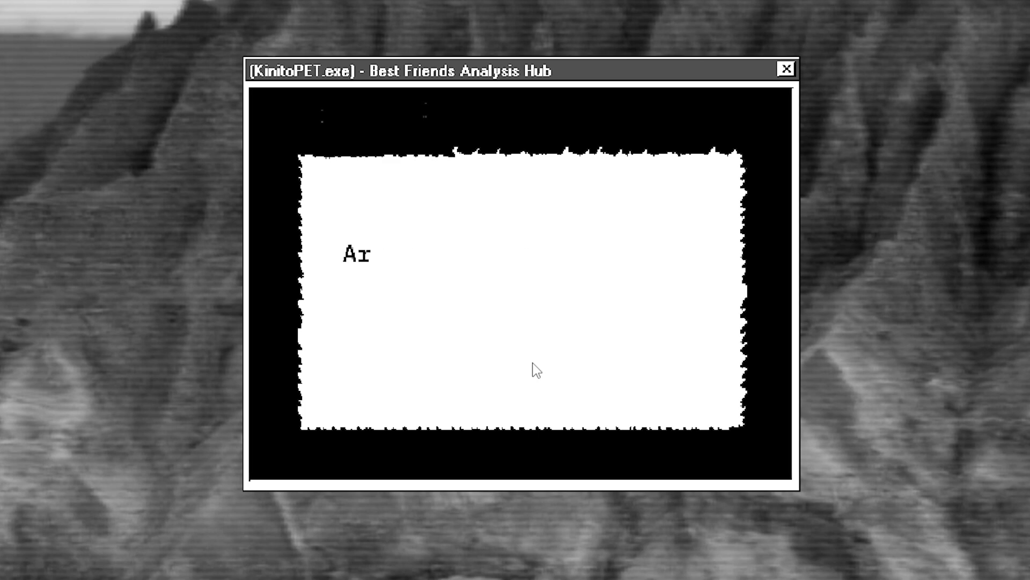
Answer the 'no longer alive' question, bringing up the 'i am inside.' desktop error
{"action": "type", "text": "Are you afraid of the dar"}
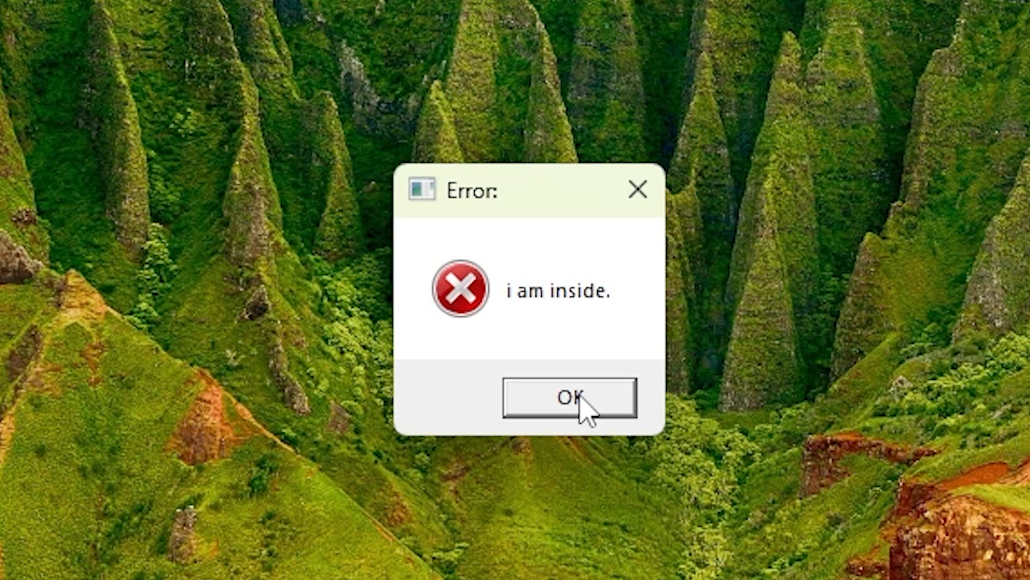
Dismiss the 'i am inside.' error with OK, leaving the plain Windows desktop
{"action": "left_click", "coordinate": [572, 398]}
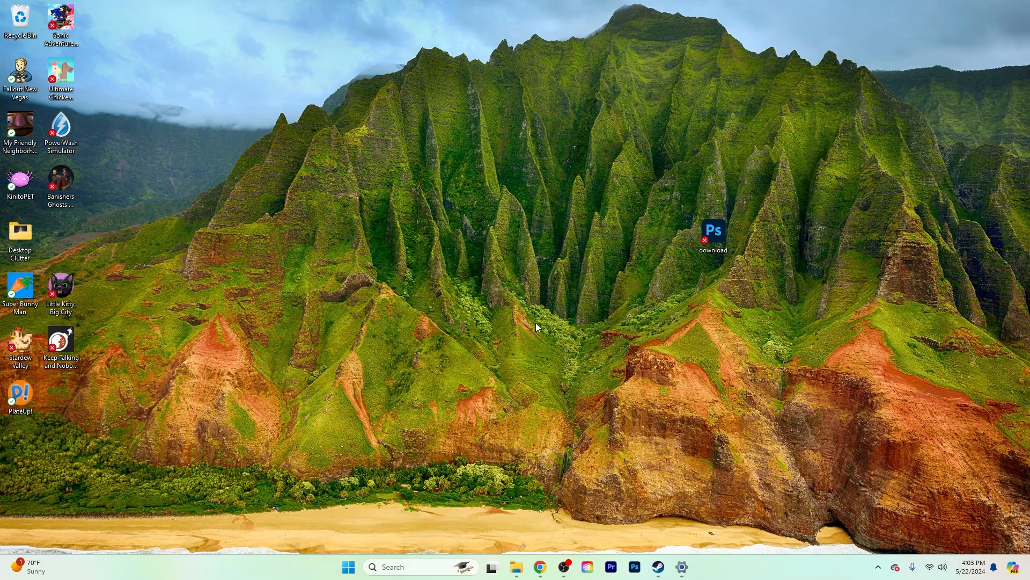
{"action": "mouse_move", "coordinate": [784, 368]}
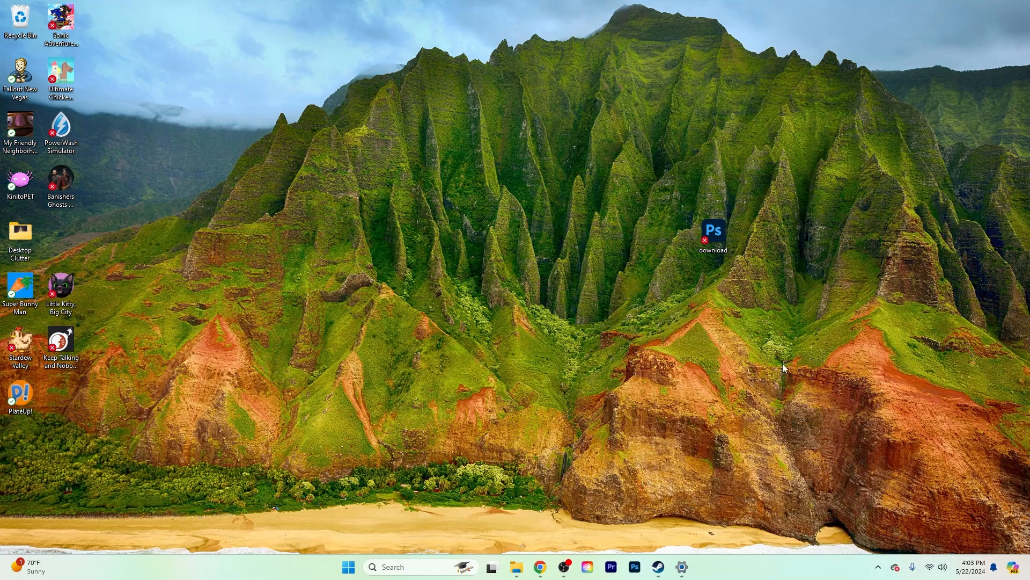
{"action": "mouse_move", "coordinate": [951, 273]}
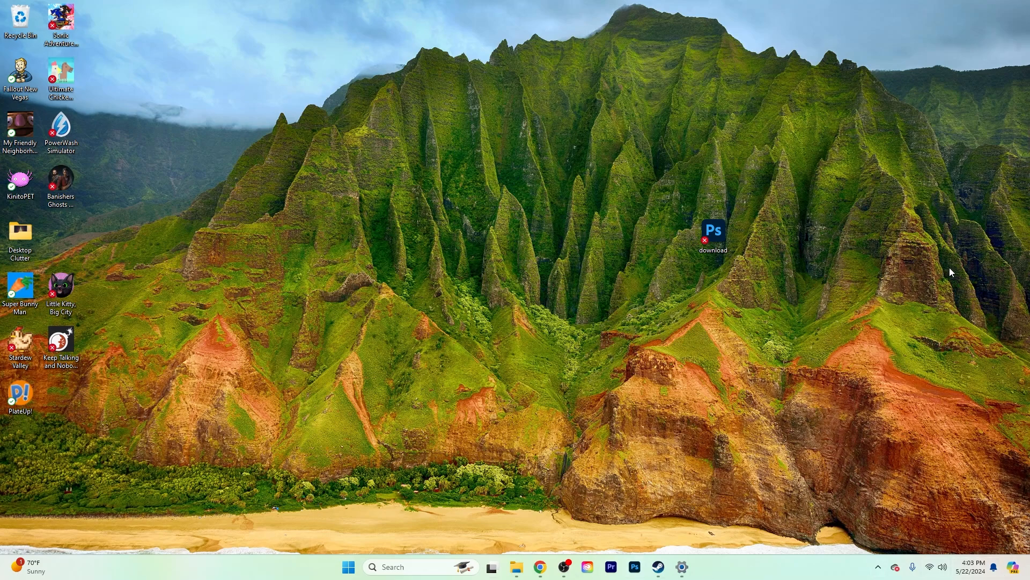
{"action": "mouse_move", "coordinate": [663, 568]}
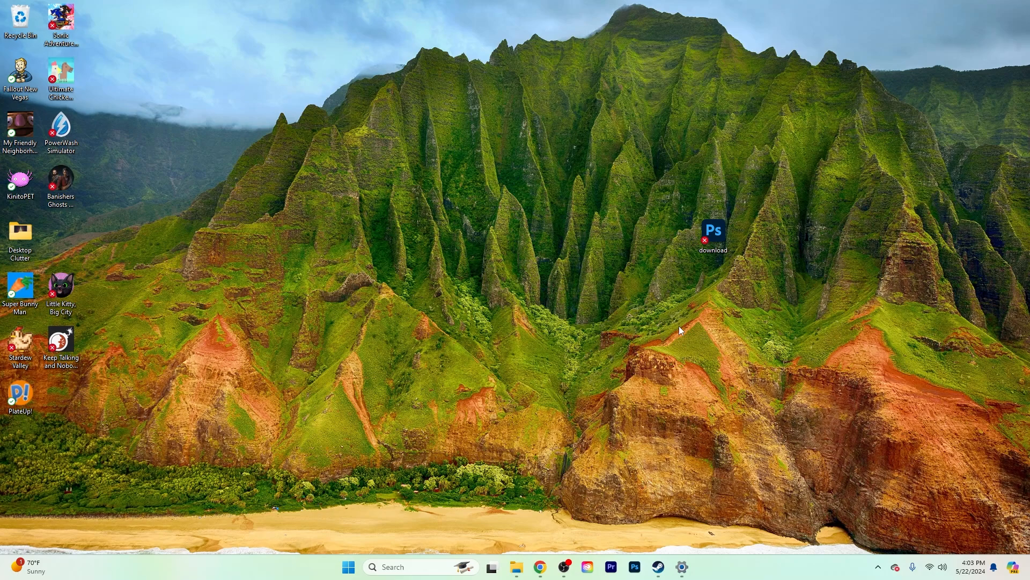
{"action": "mouse_move", "coordinate": [597, 163]}
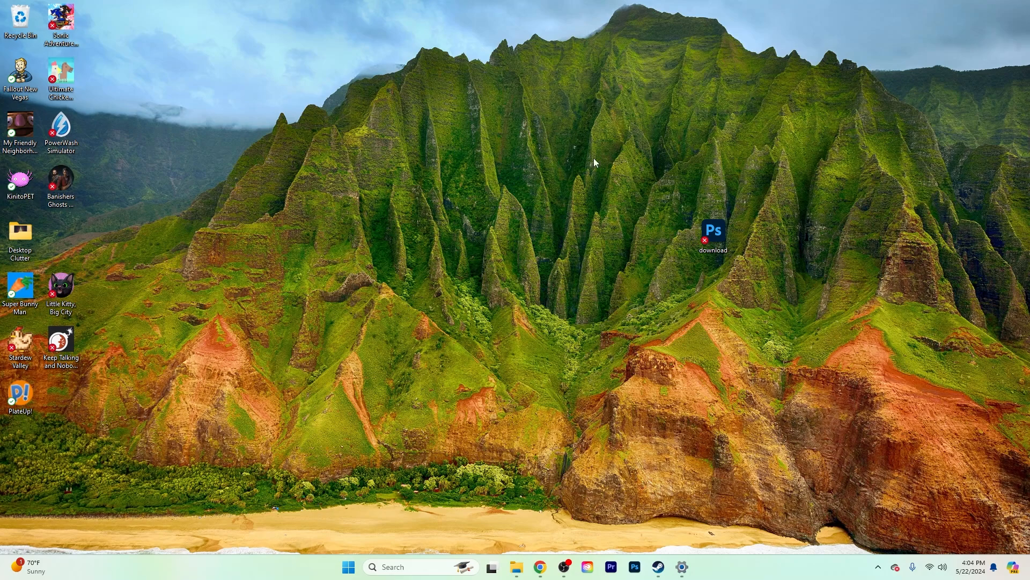
Bring OBS Studio forward from the taskbar, with recording still running at about 17 minutes
{"action": "left_click", "coordinate": [563, 566]}
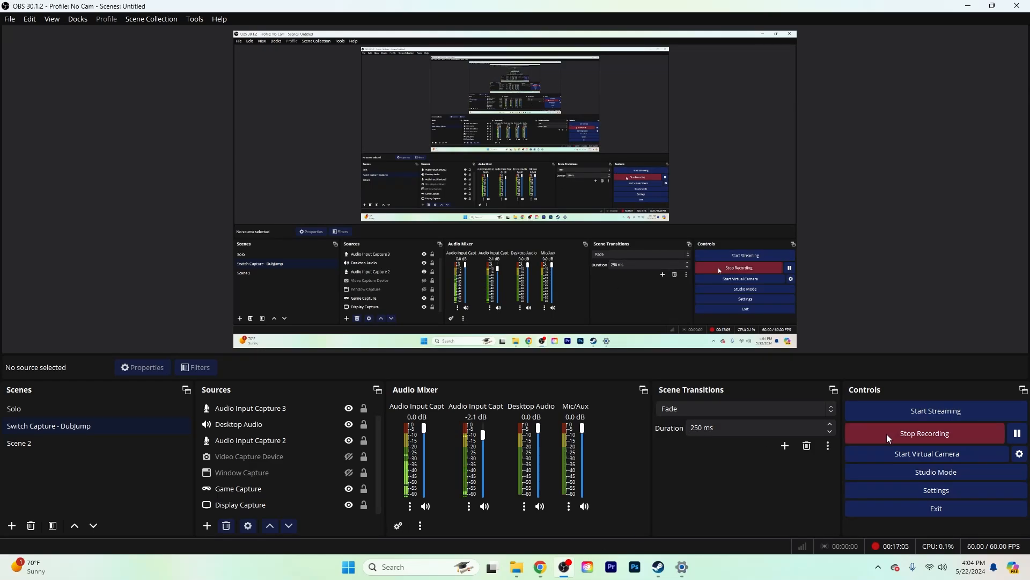
{"action": "mouse_move", "coordinate": [888, 432]}
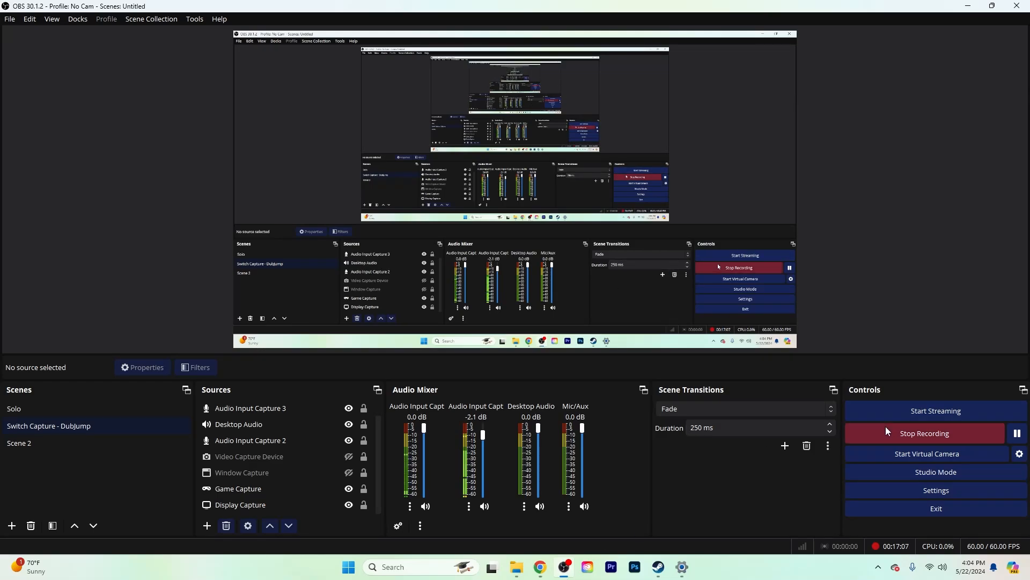